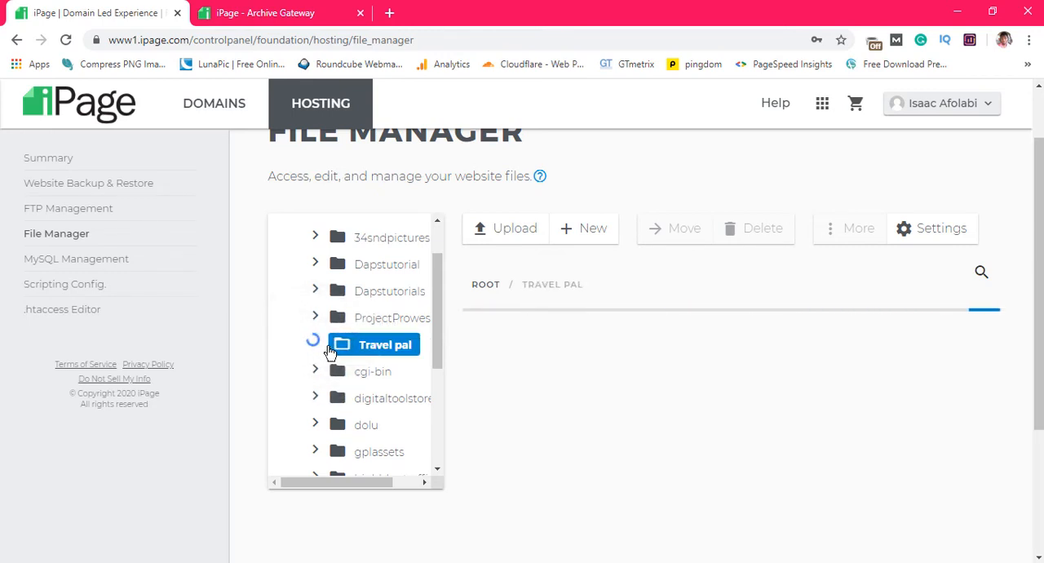
Step: Open the Travel pal folder in the File Manager folder tree
left_click(277, 13)
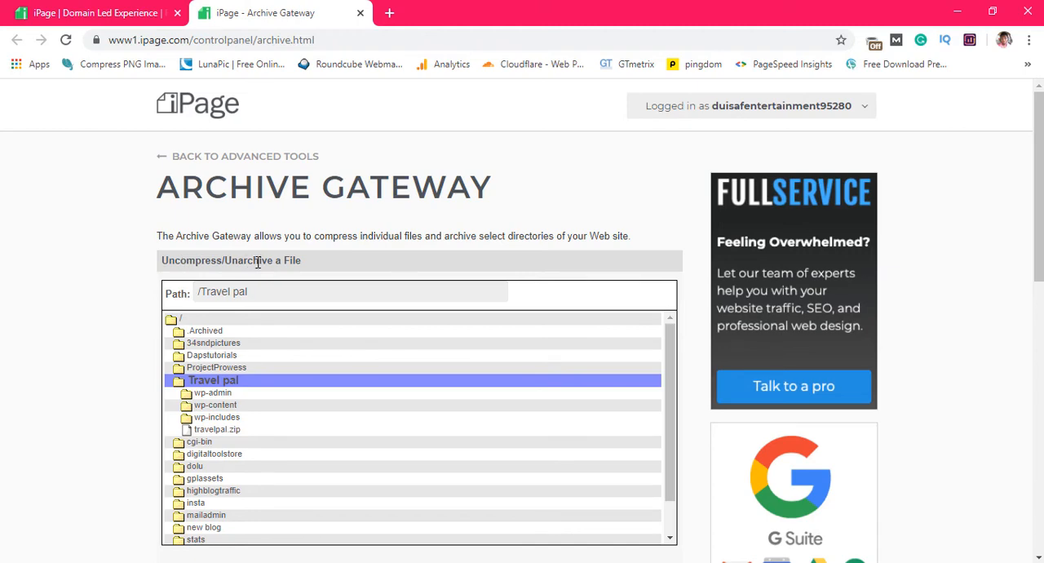
Step: Select travelpal.zip under Travel pal as the archive to uncompress
scroll("down", 3)
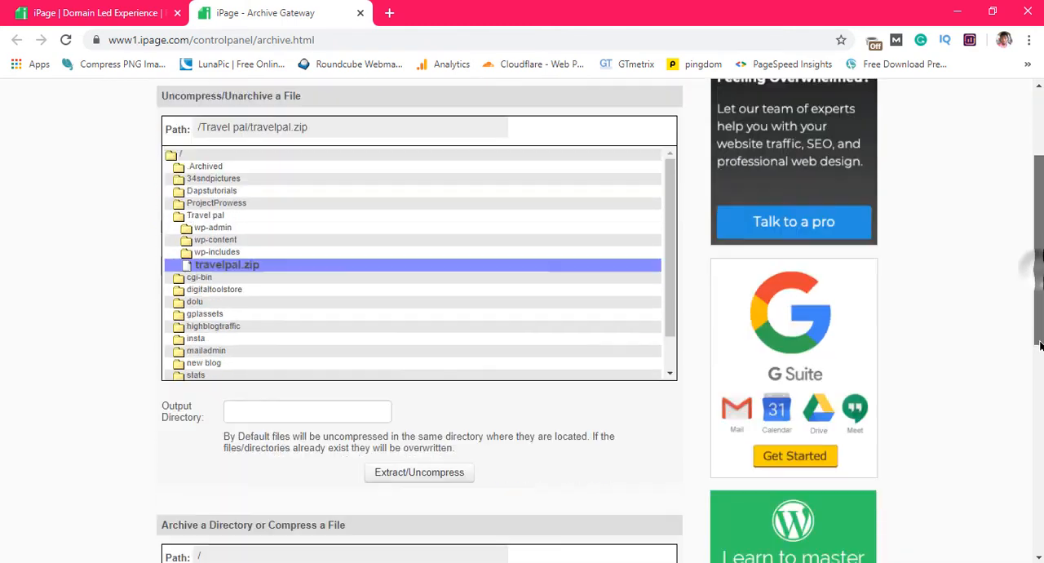
left_click(205, 215)
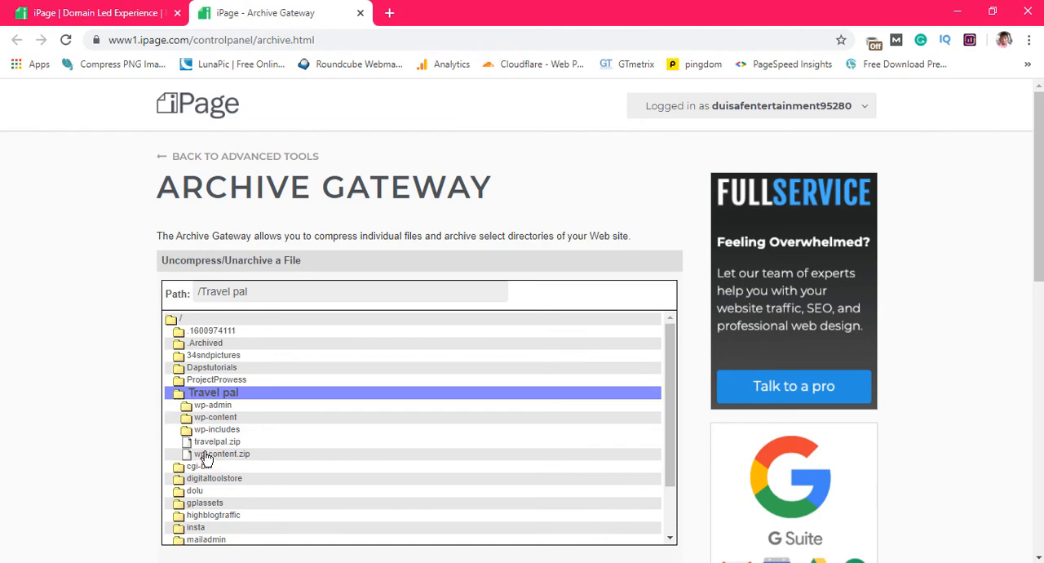
Step: Select Travel pal/wp-content.zip as the archive to uncompress
left_click(223, 454)
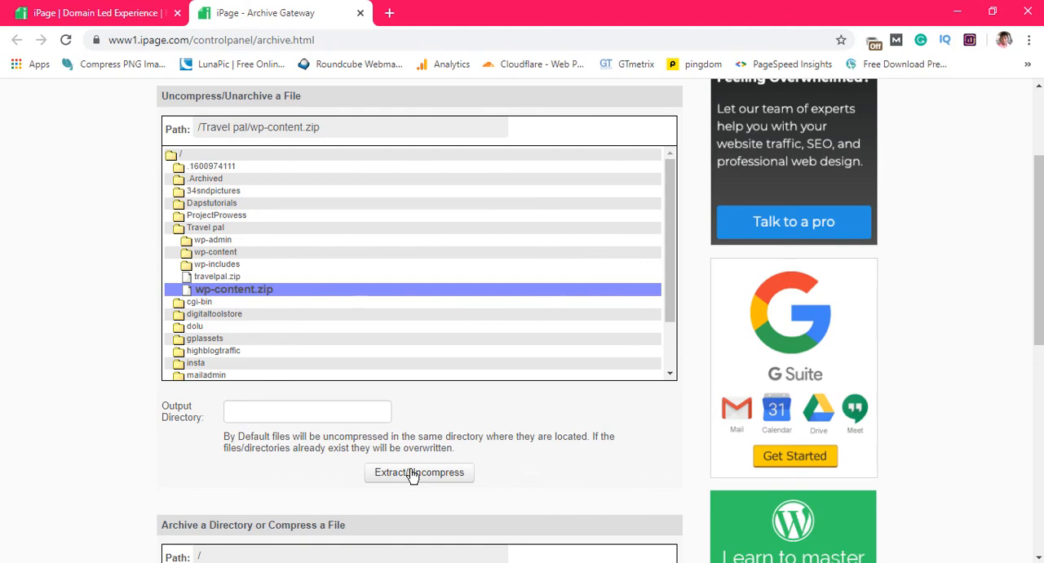
mouse_move(225, 252)
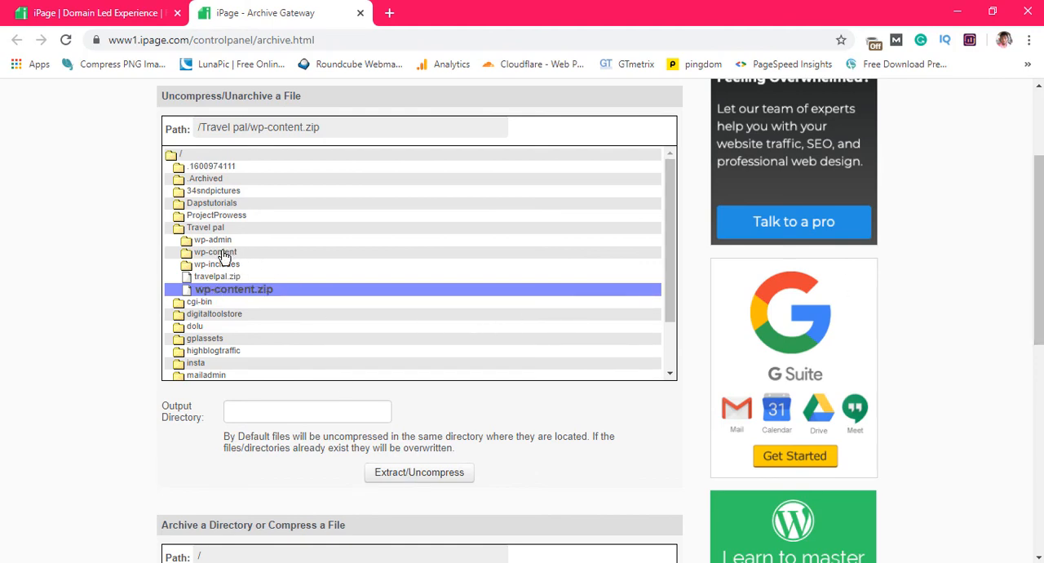